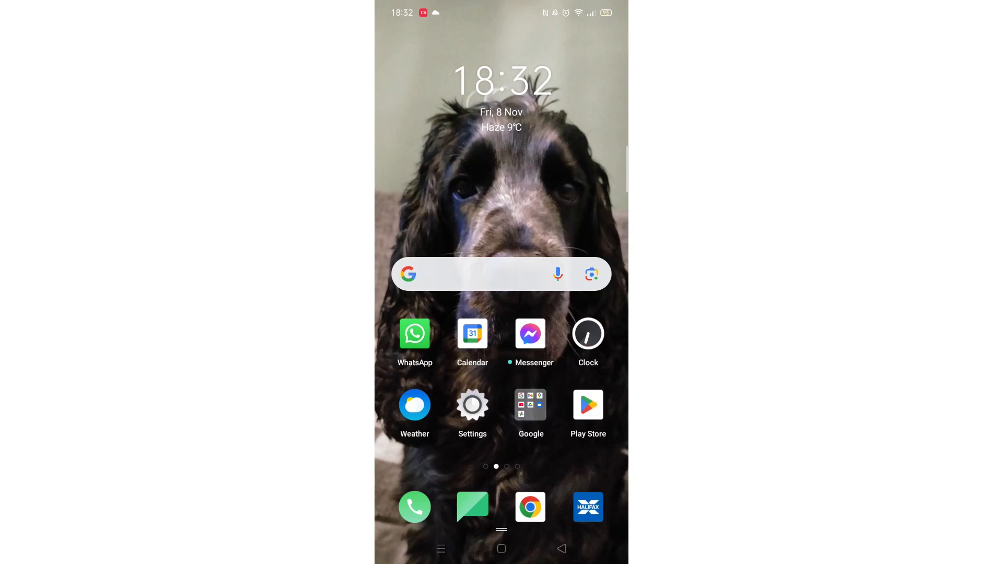
# Launch the Google Play Store from the home screen icon
pyautogui.click(587, 404)
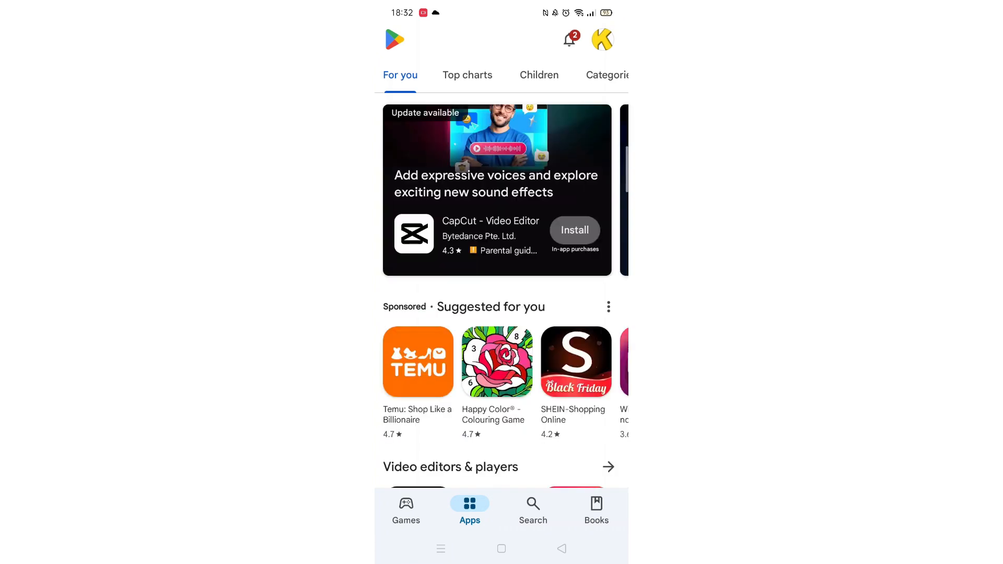
# Activate the empty 'Search Apps & Games' field from the Search tab
pyautogui.click(533, 509)
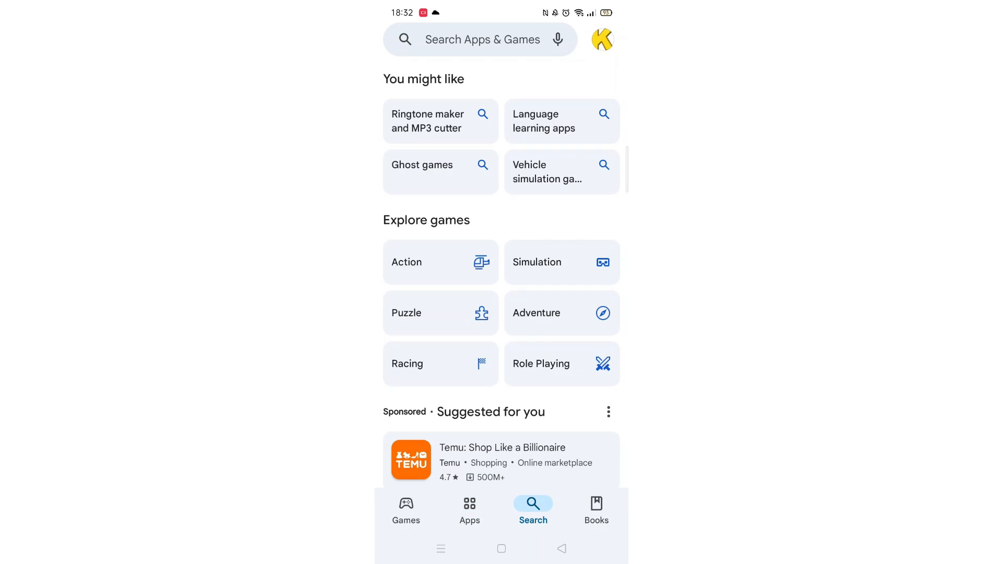
pyautogui.click(479, 39)
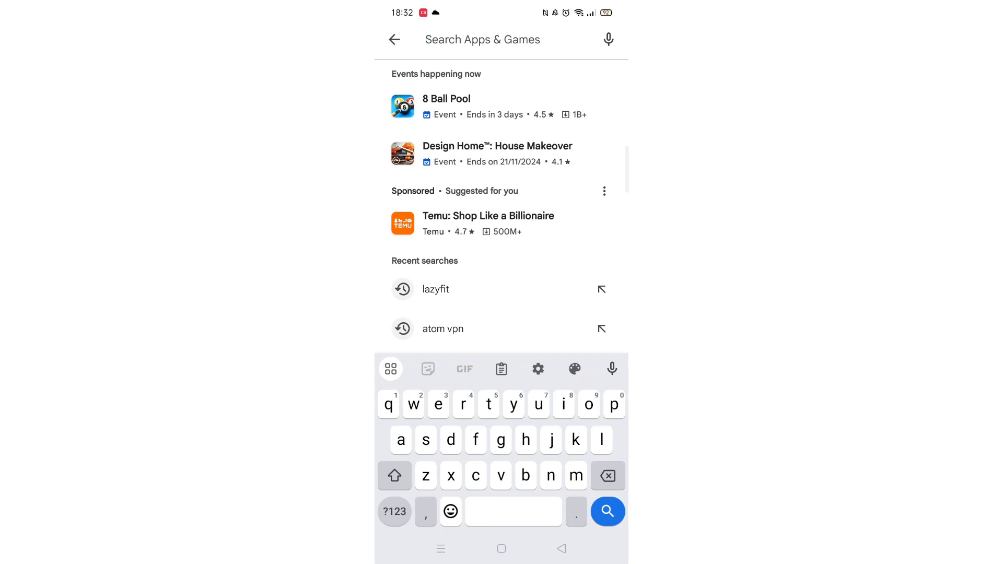
# Search 'Amazon', pick the amazon prime suggestion and open Amazon Prime Video's page down to reviews
pyautogui.write('Amazon prime')
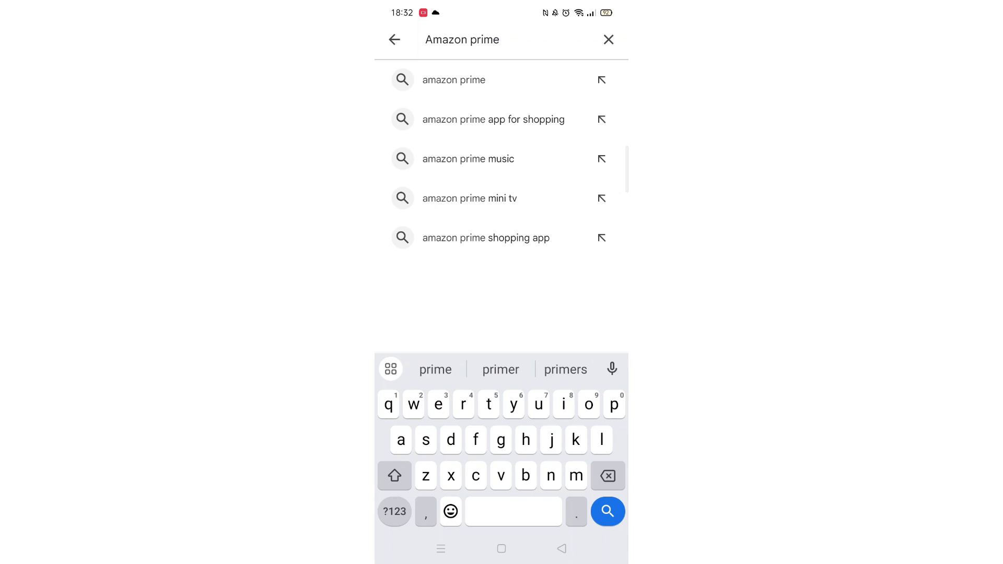
pyautogui.click(606, 511)
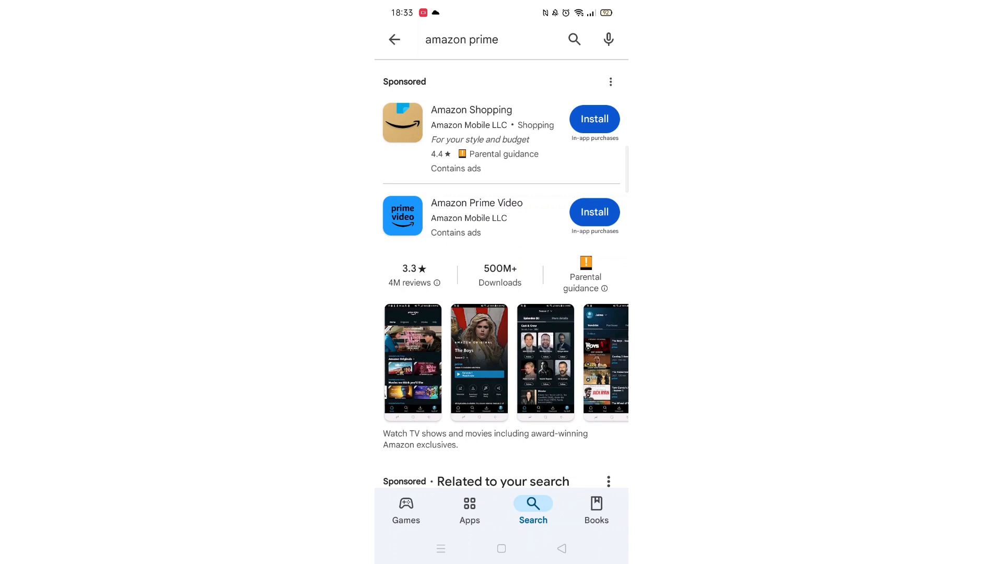
pyautogui.click(476, 215)
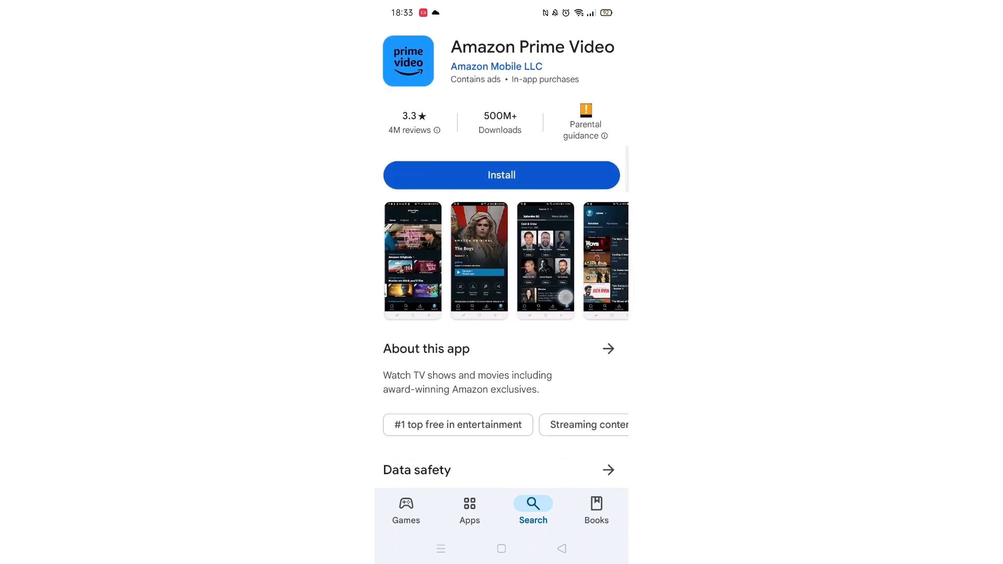
pyautogui.scroll(-3)
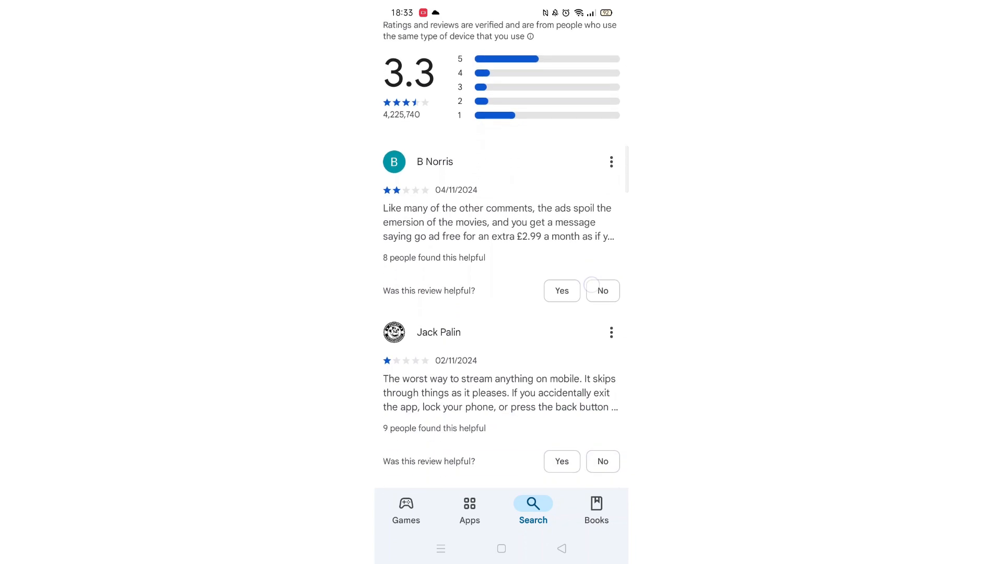
pyautogui.scroll(-3)
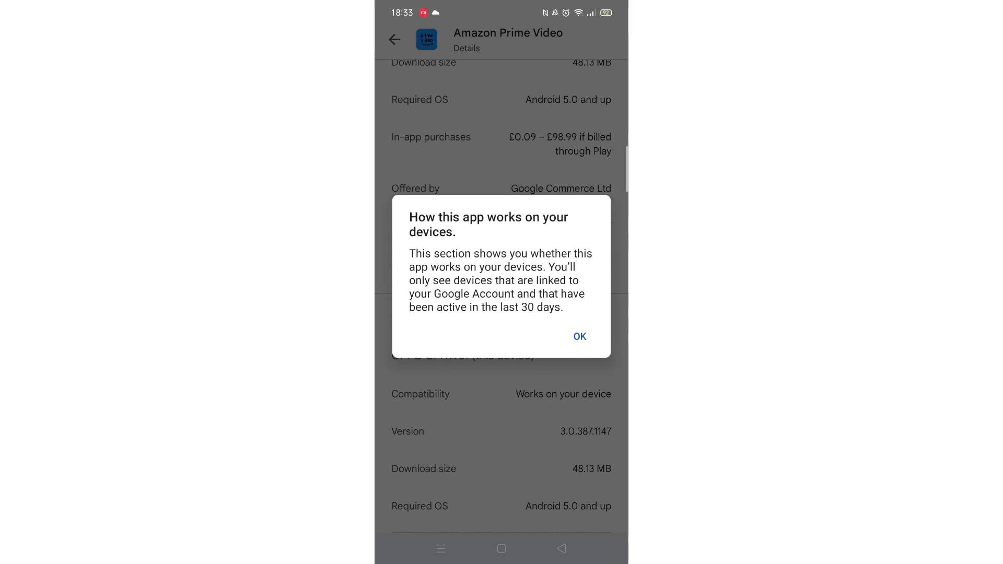
# Start installing Amazon Prime Video (48.20 MB), dismissing the compatibility note and declining Play Pass
pyautogui.click(579, 336)
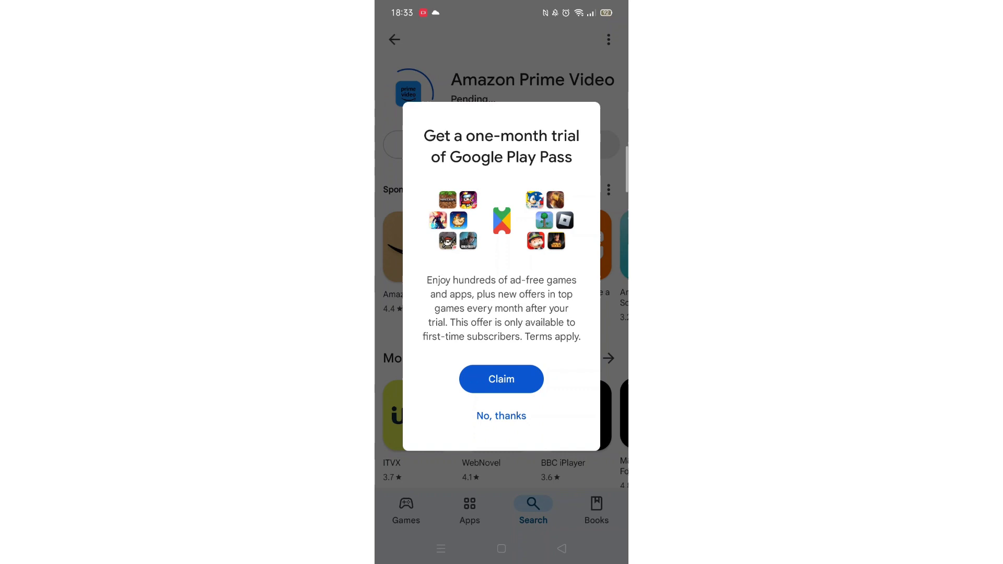
pyautogui.click(502, 416)
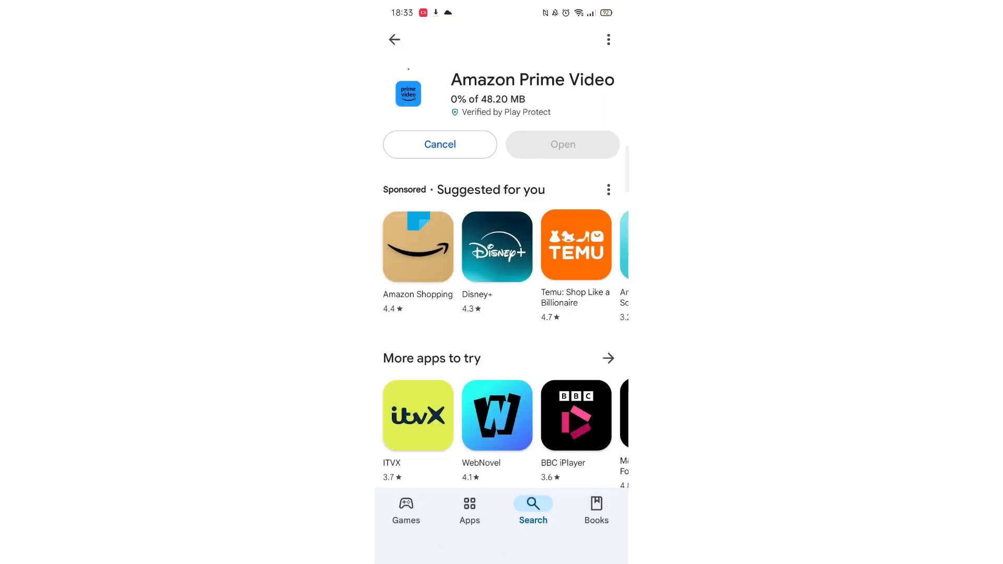